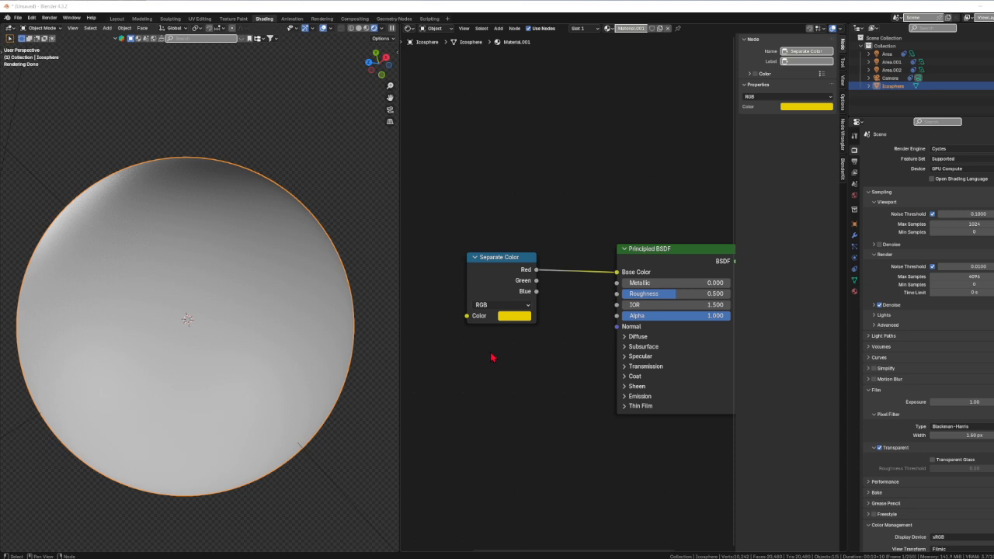
pyautogui.moveTo(531, 377)
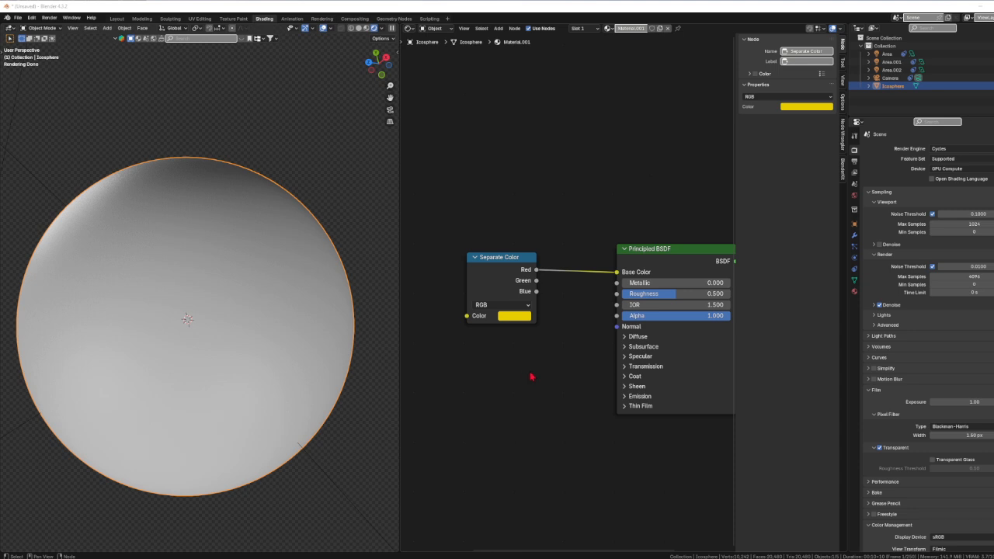
pyautogui.moveTo(538, 336)
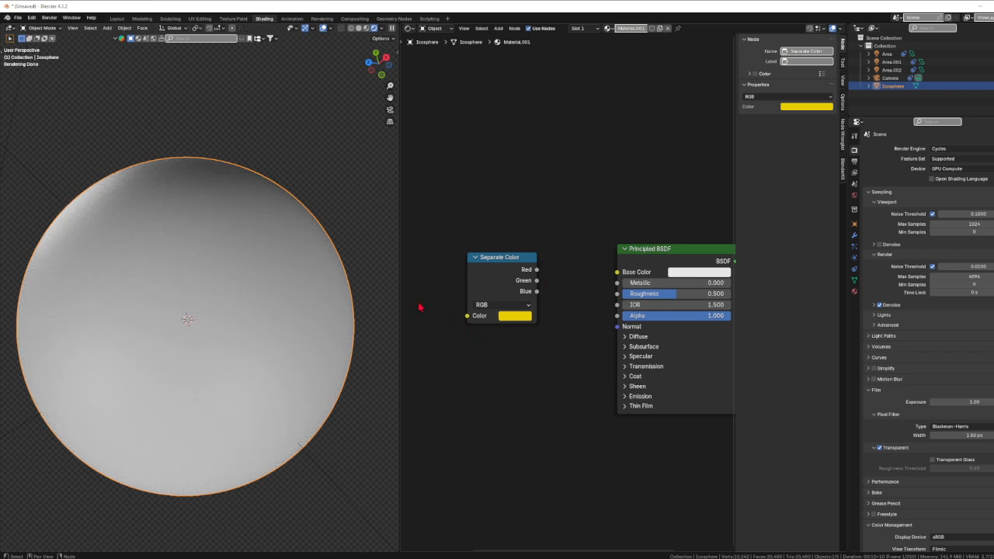
pyautogui.moveTo(442, 309)
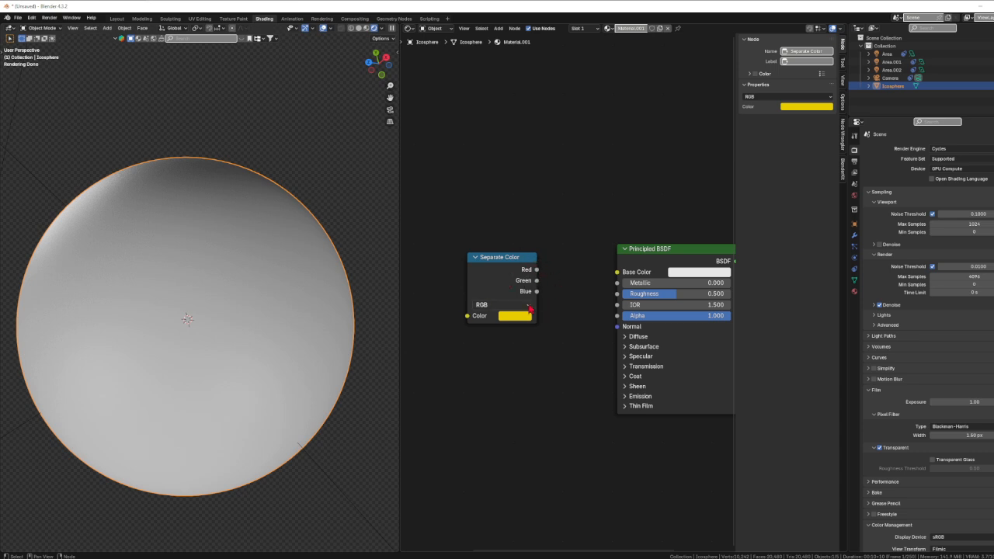
pyautogui.click(501, 304)
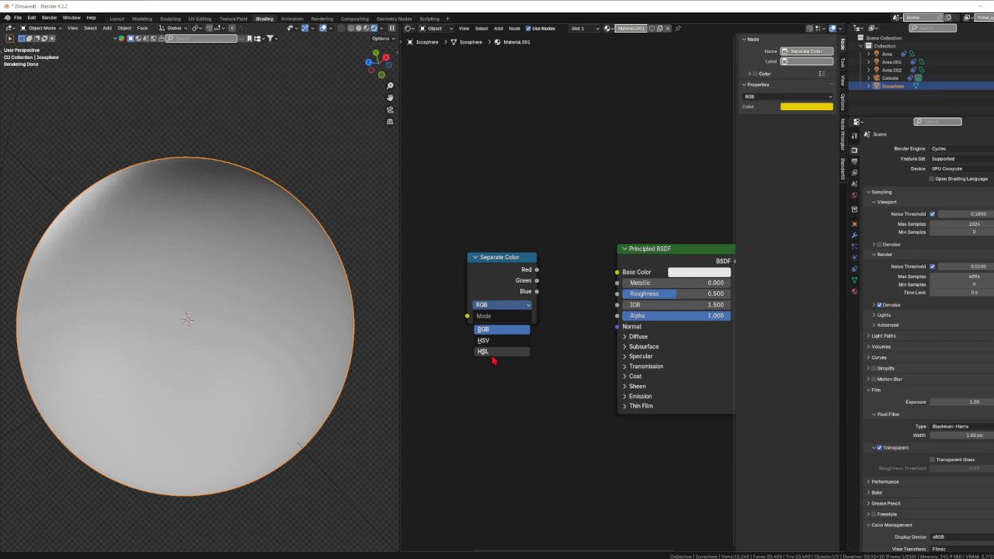
pyautogui.moveTo(501, 330)
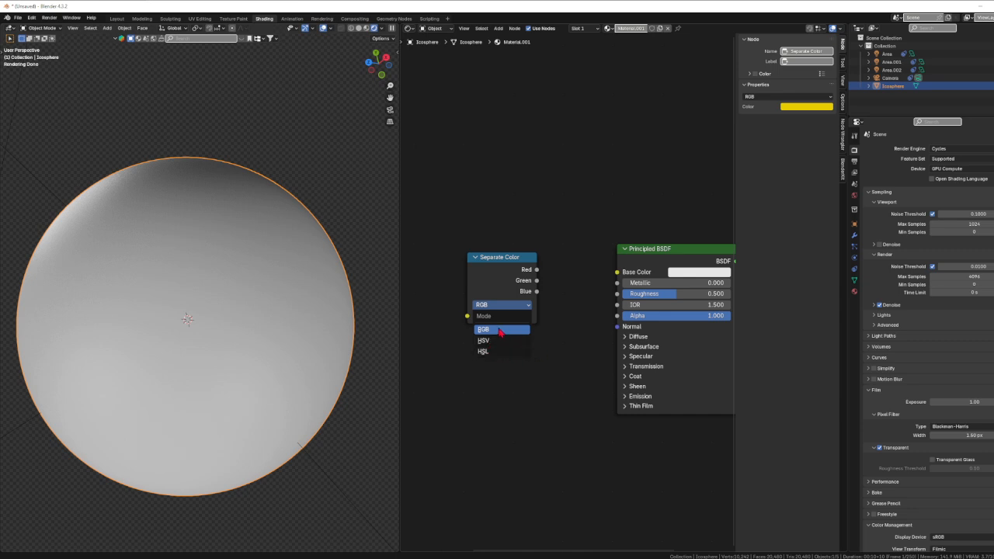
pyautogui.click(483, 329)
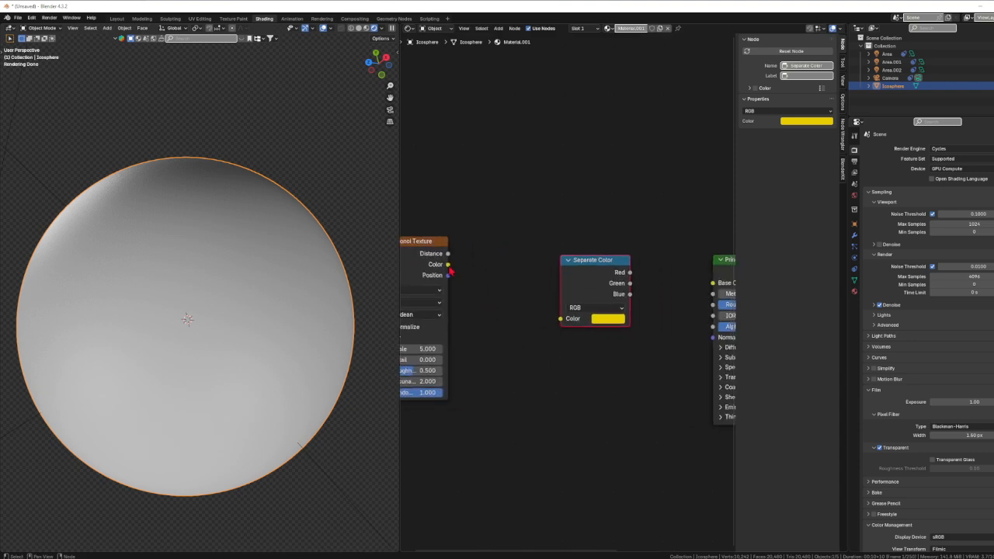
# Step: Link the Voronoi Color output into Separate Color and shift the node to make room before the shader
pyautogui.moveTo(449, 264); pyautogui.dragTo(544, 303)
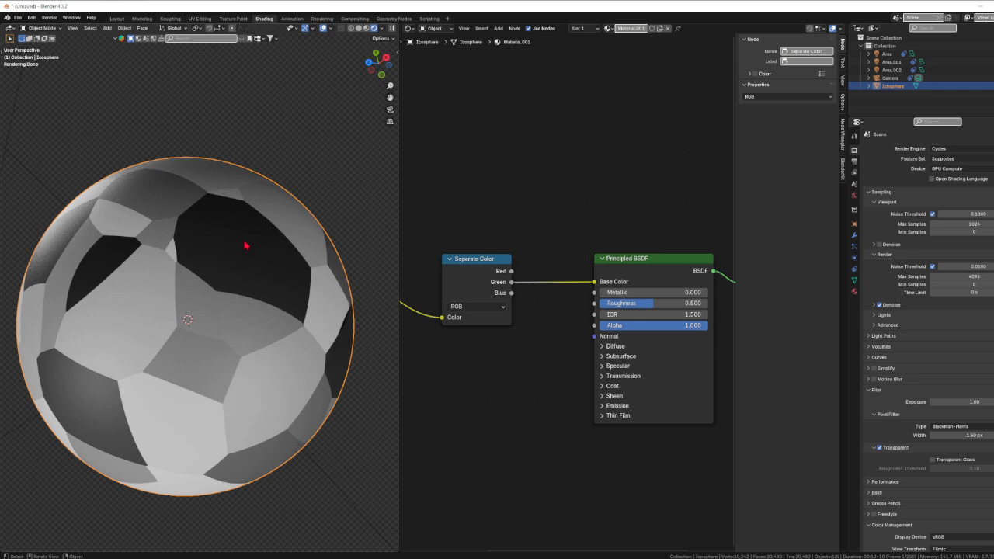
pyautogui.moveTo(150, 228)
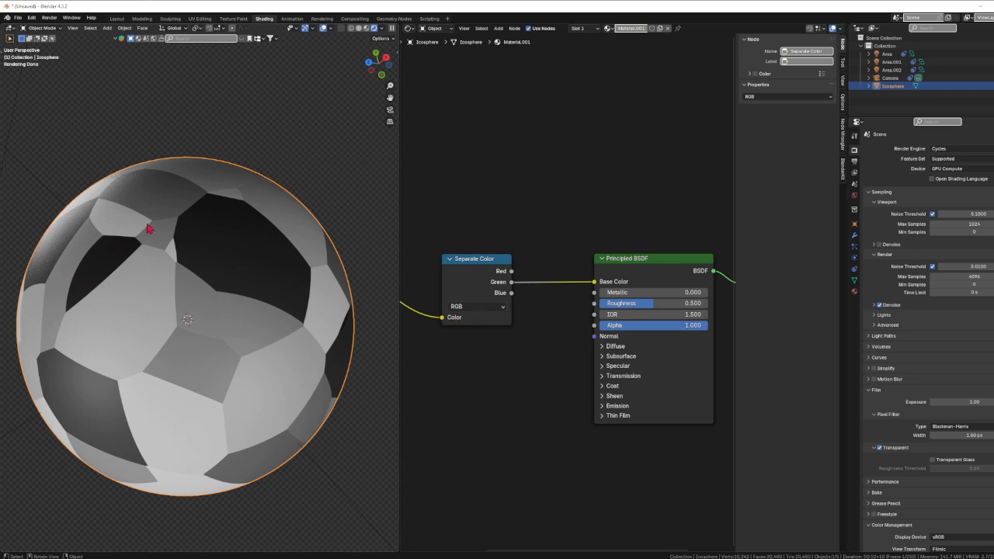
pyautogui.moveTo(516, 297)
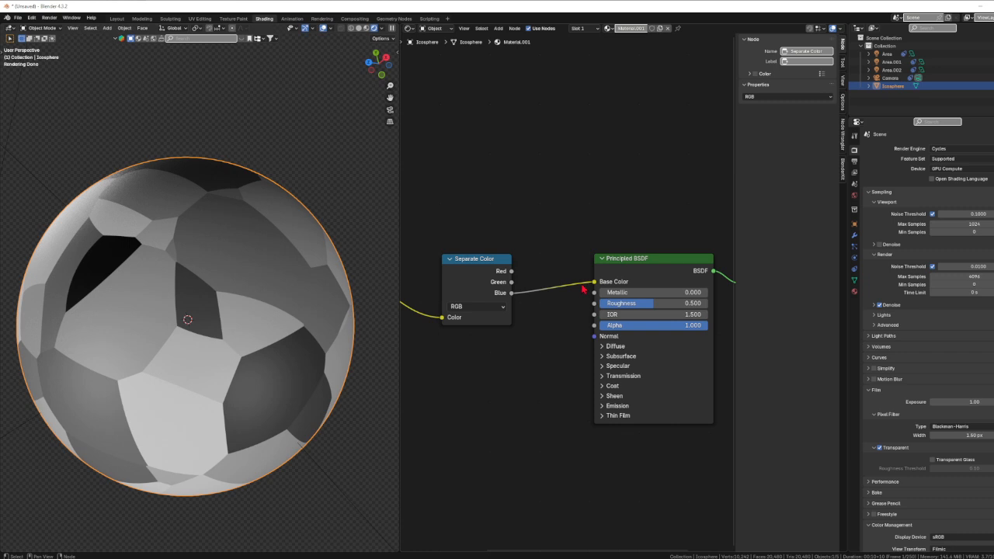
pyautogui.moveTo(509, 352)
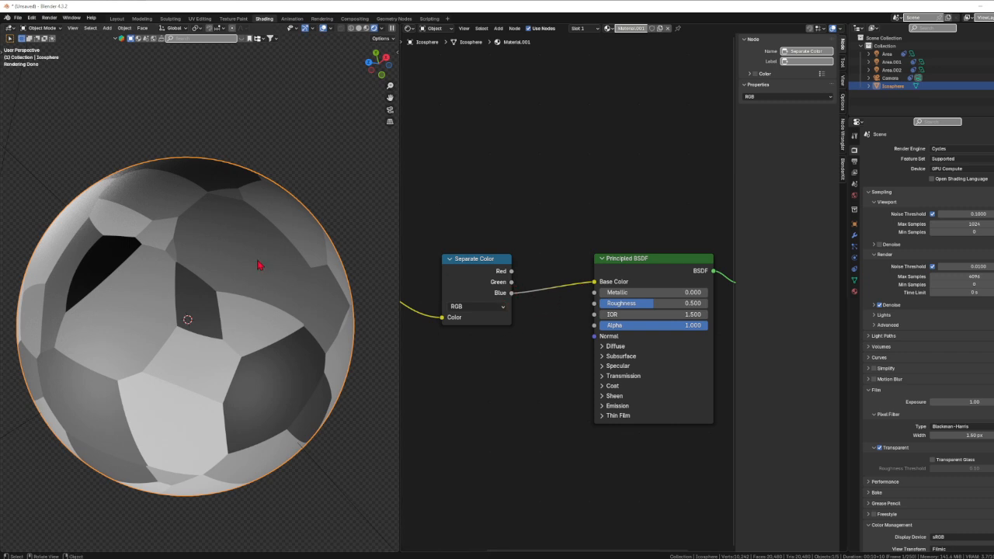
pyautogui.moveTo(476, 259); pyautogui.dragTo(431, 252)
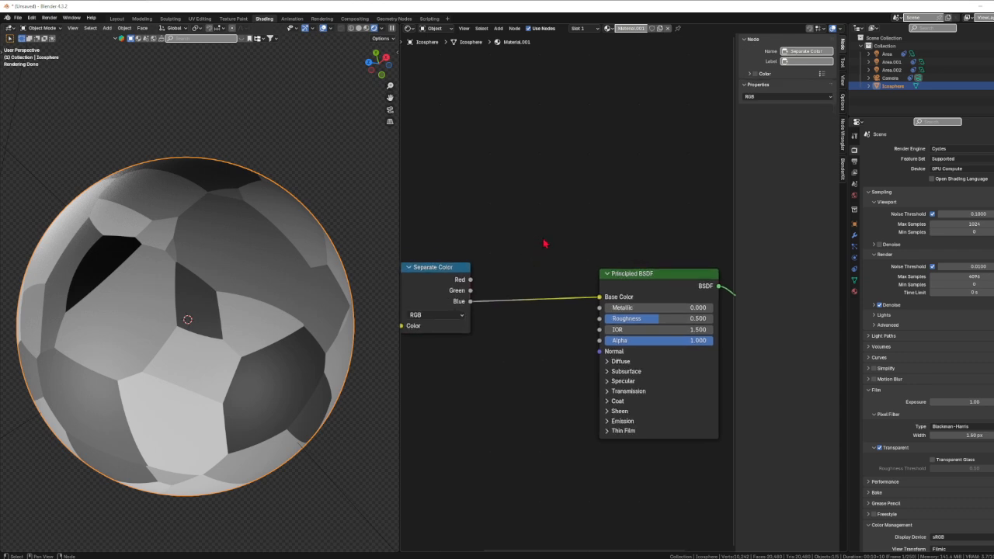
# Step: Add a Combine Color node feeding Base Color and reposition it beside Separate Color
pyautogui.write('colo')
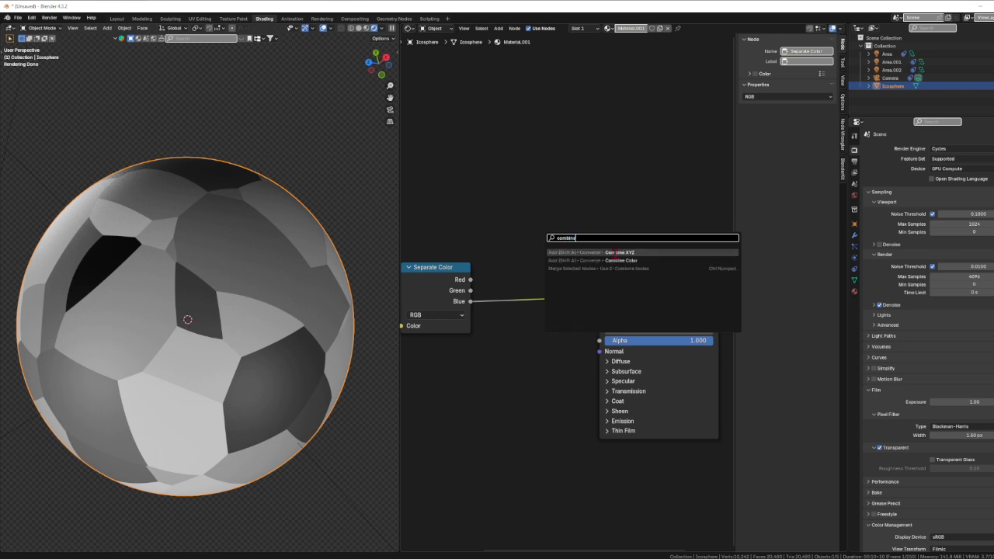
pyautogui.click(620, 261)
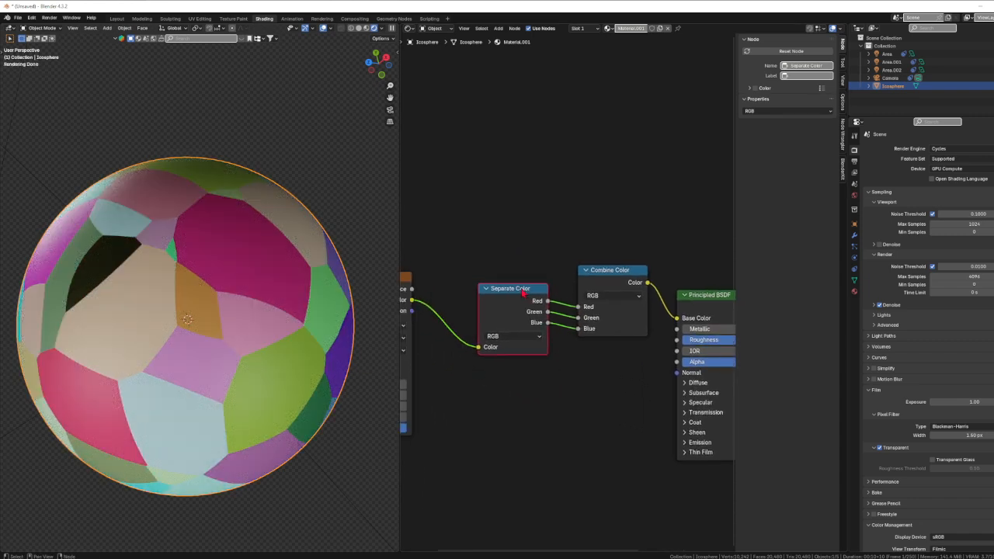
pyautogui.moveTo(510, 289); pyautogui.dragTo(491, 268)
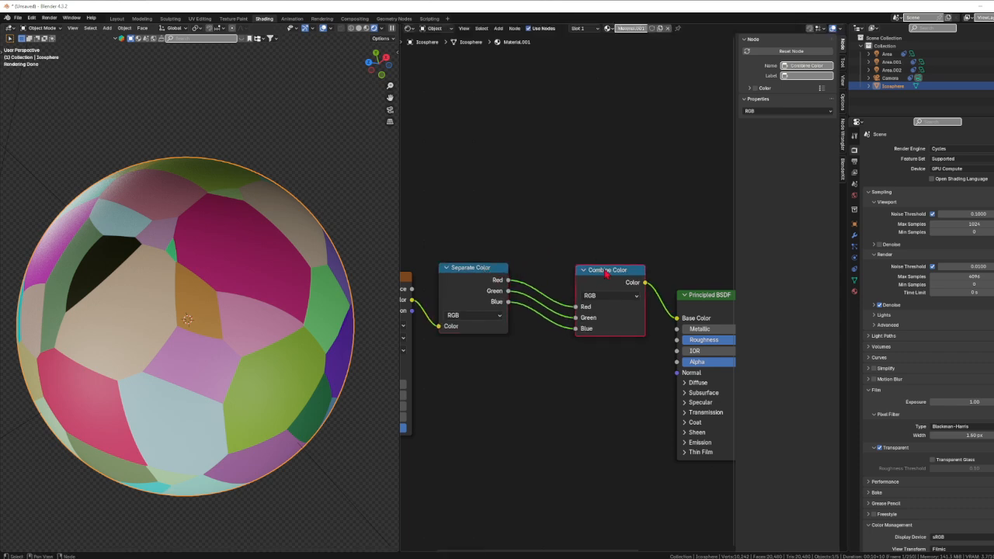
pyautogui.moveTo(250, 303)
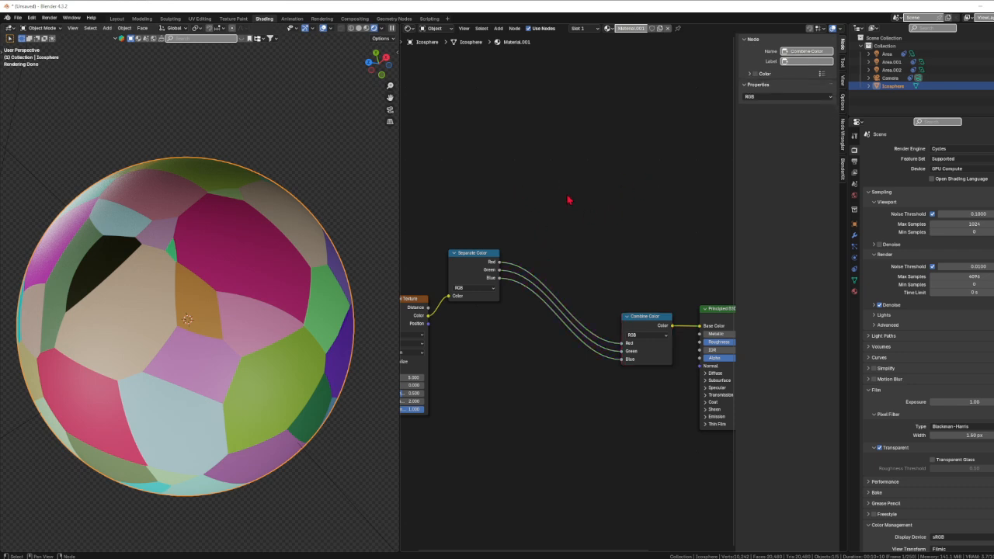
# Step: Insert a Color Ramp on the Red channel and drag its stops toward the middle
pyautogui.press('Q')
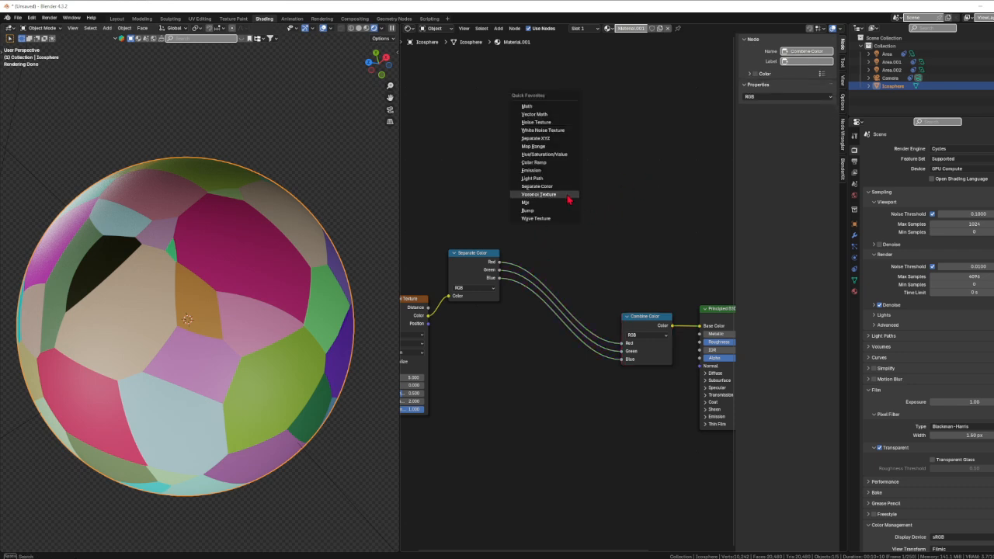
pyautogui.moveTo(537, 178)
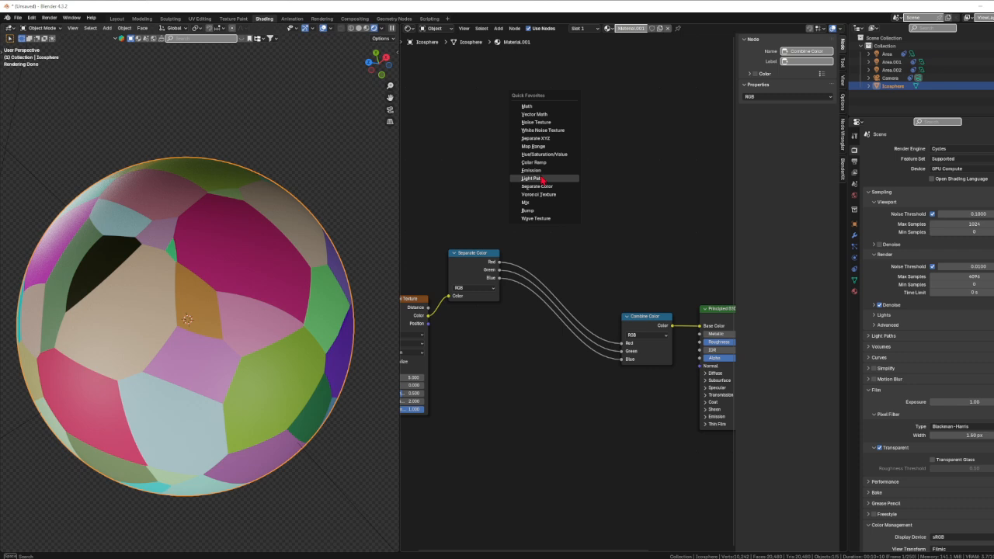
pyautogui.click(532, 162)
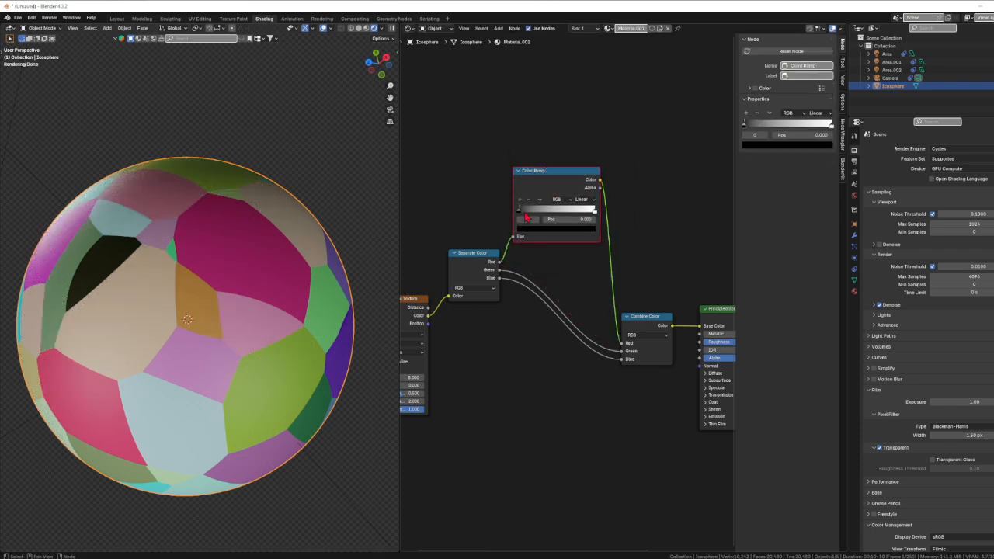
pyautogui.moveTo(519, 210); pyautogui.dragTo(573, 210)
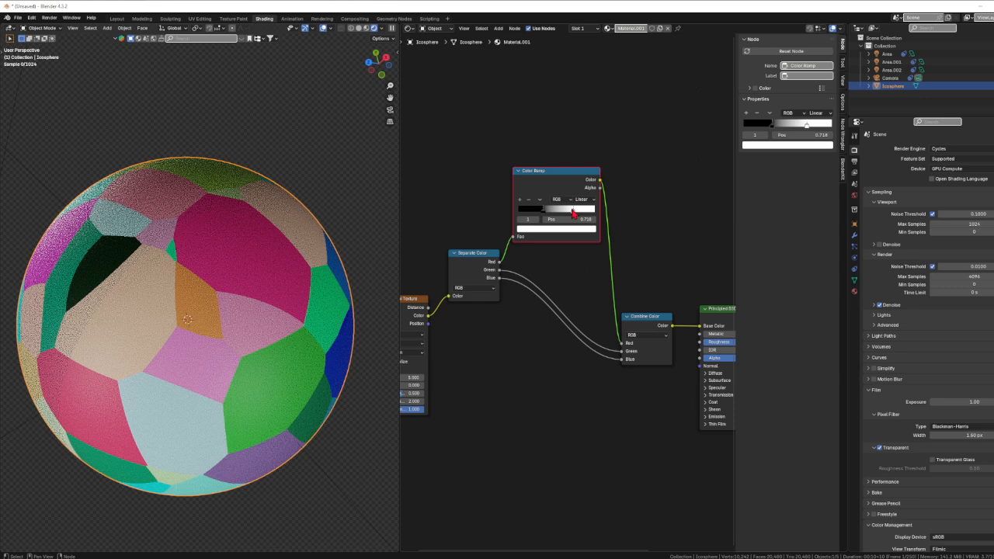
pyautogui.moveTo(567, 208); pyautogui.dragTo(548, 218)
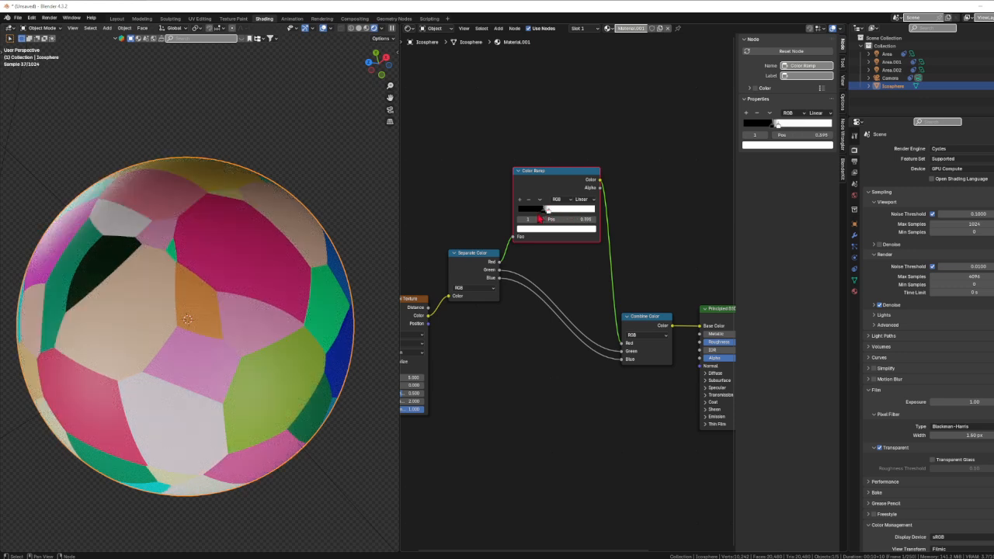
pyautogui.moveTo(571, 219); pyautogui.dragTo(548, 219)
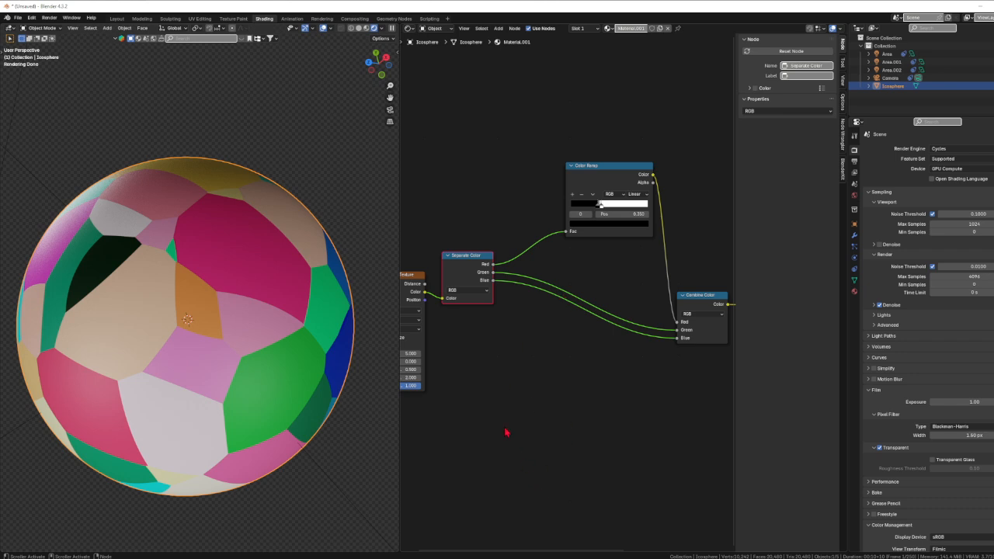
pyautogui.moveTo(515, 428)
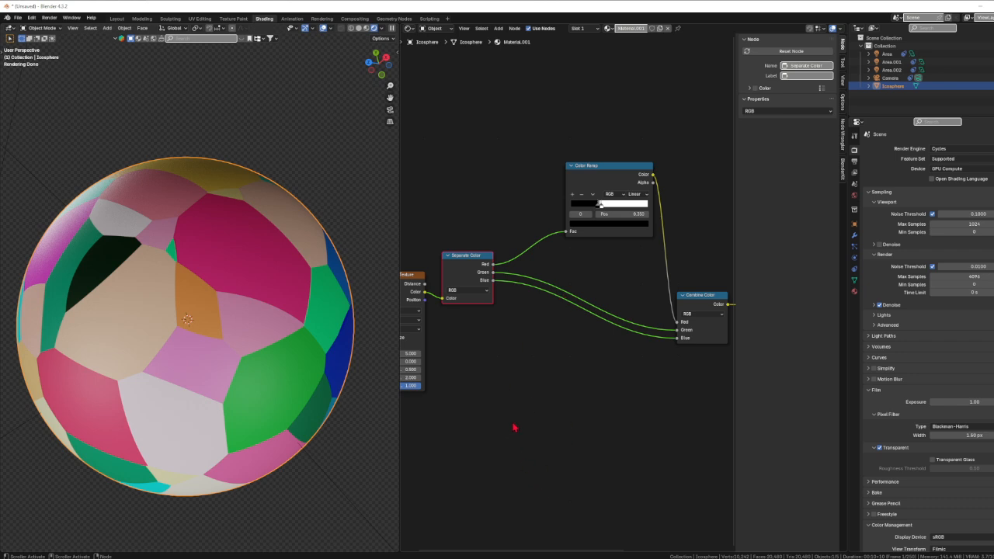
pyautogui.moveTo(294, 292)
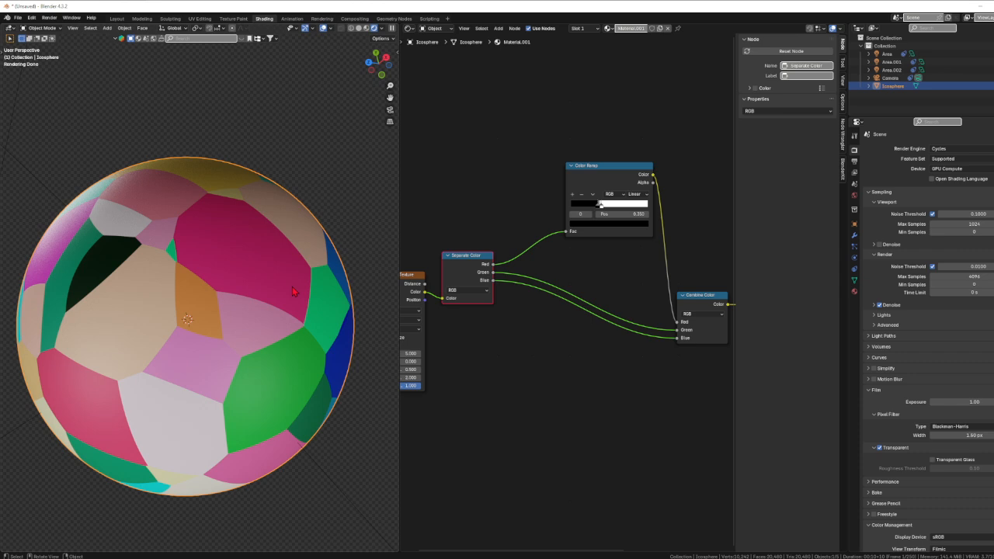
pyautogui.moveTo(163, 313)
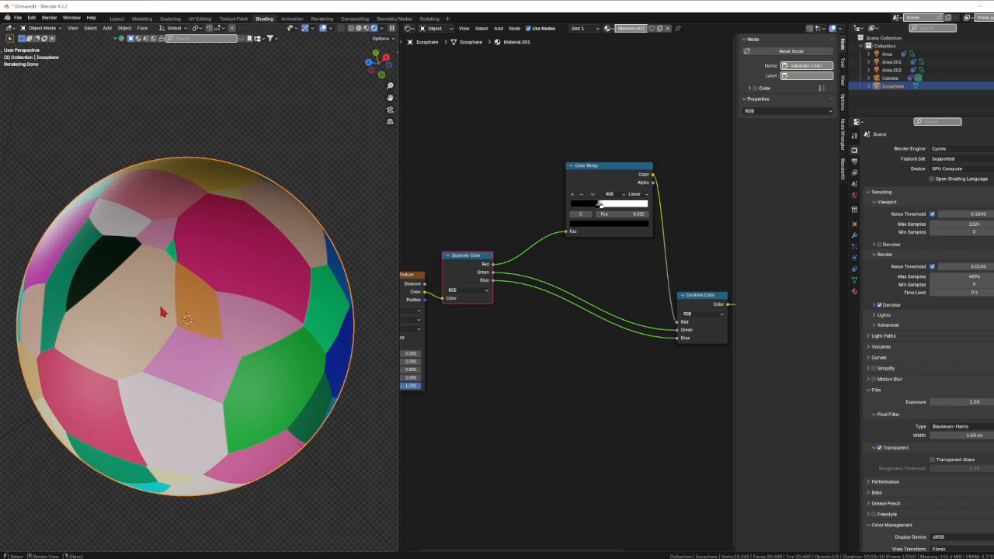